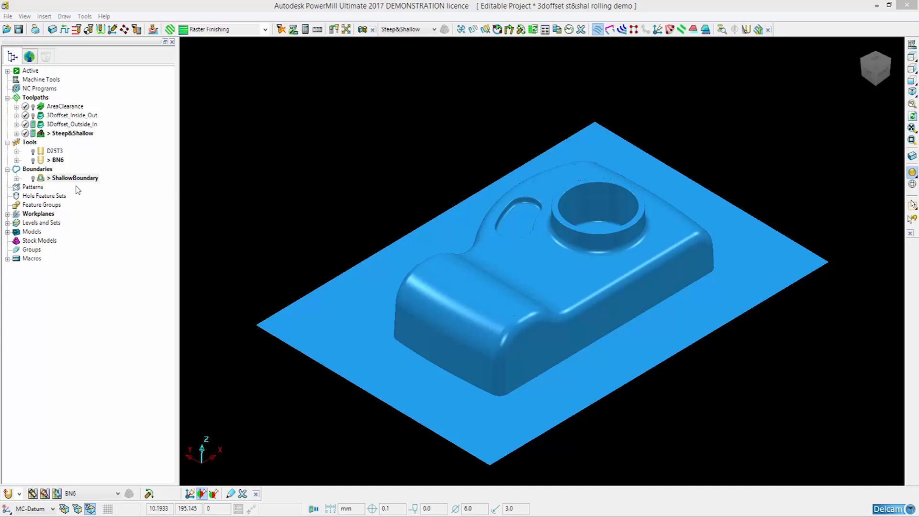
Step: Turn on the ShallowBoundary lightbulb to show its outline on the part
click(75, 177)
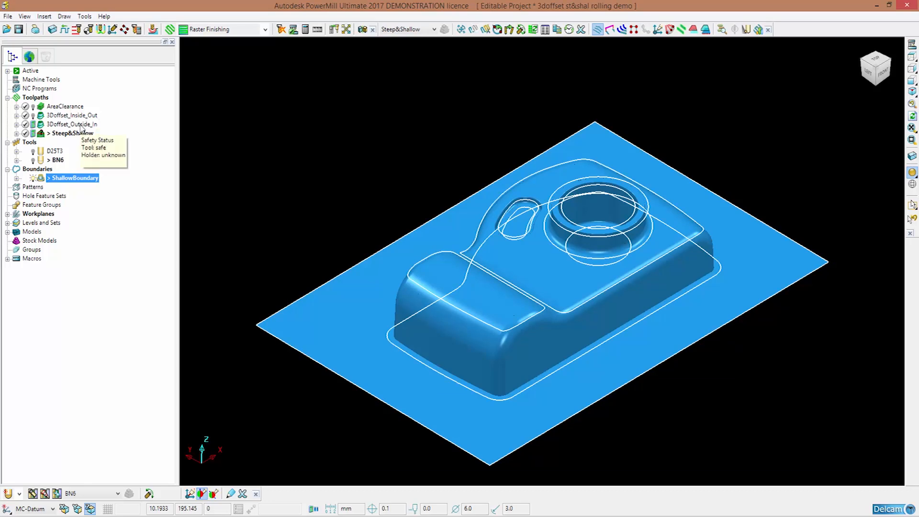
Step: Activate 3Doffset_Outside_In and open its 3D Offset Finishing settings
right_click(72, 123)
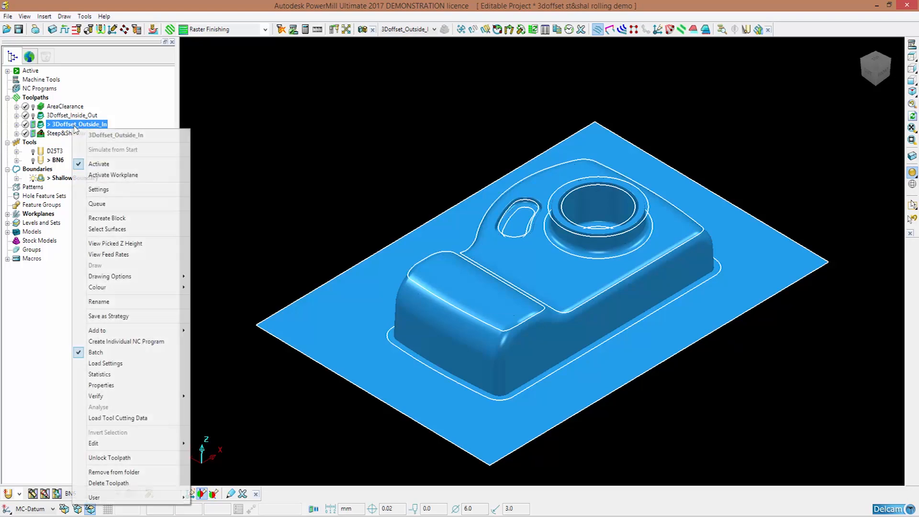
click(113, 190)
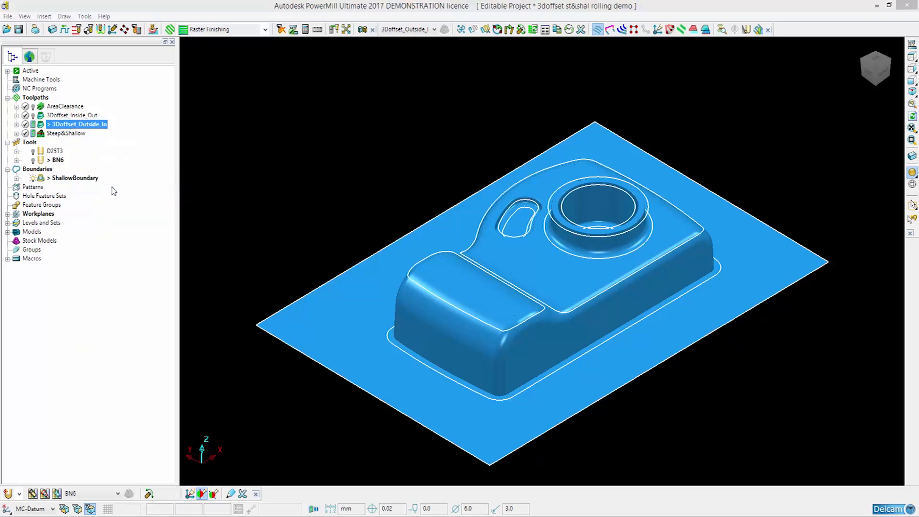
mouse_move(288, 115)
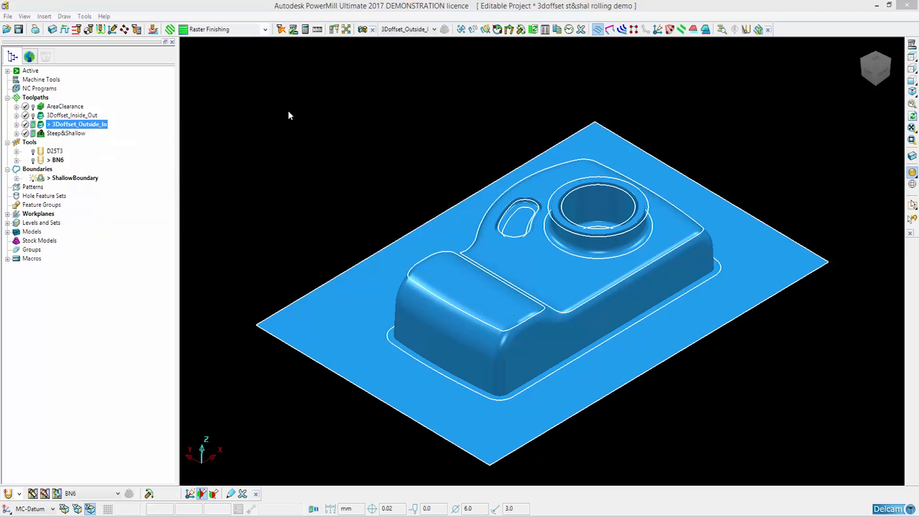
double_click(77, 123)
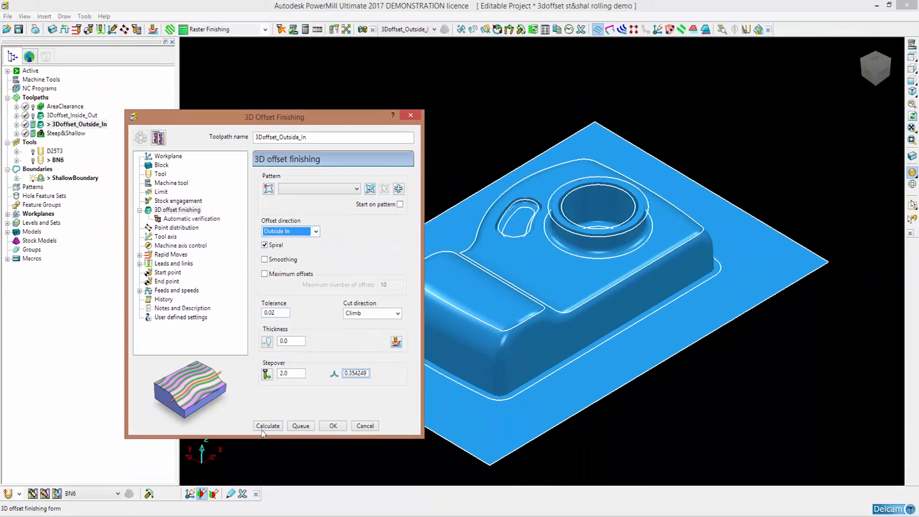
Step: Calculate the outside-in spiral 3D offset toolpath and close the dialog
click(267, 425)
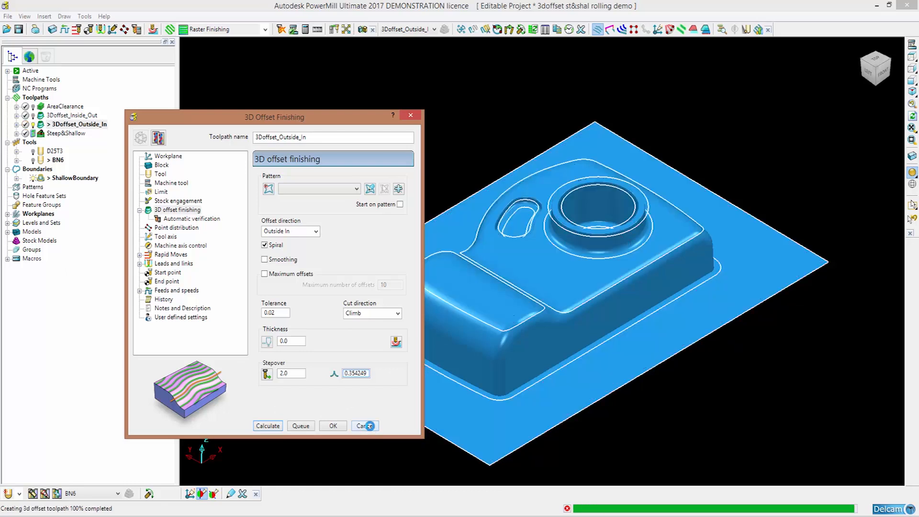
click(360, 425)
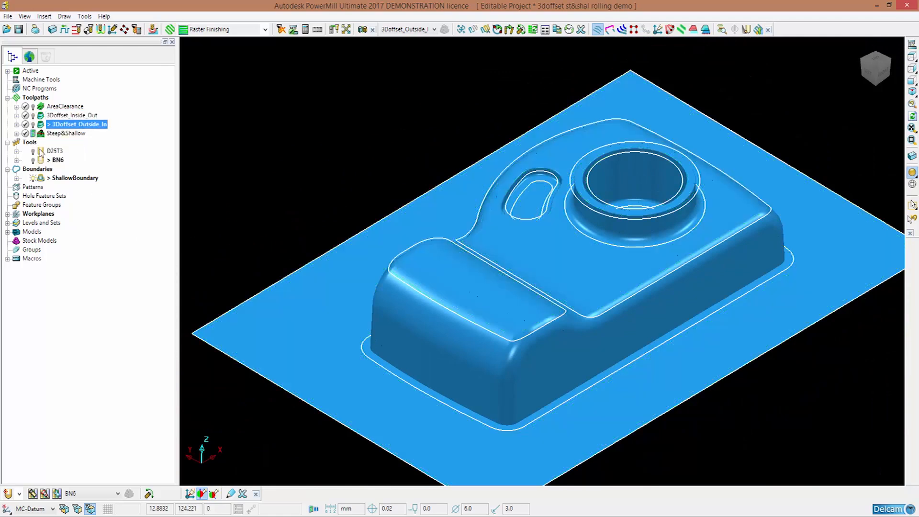
Step: Hide the 3Doffset_Outside_In toolpath display and select Steep&Shallow in the Explorer
click(76, 178)
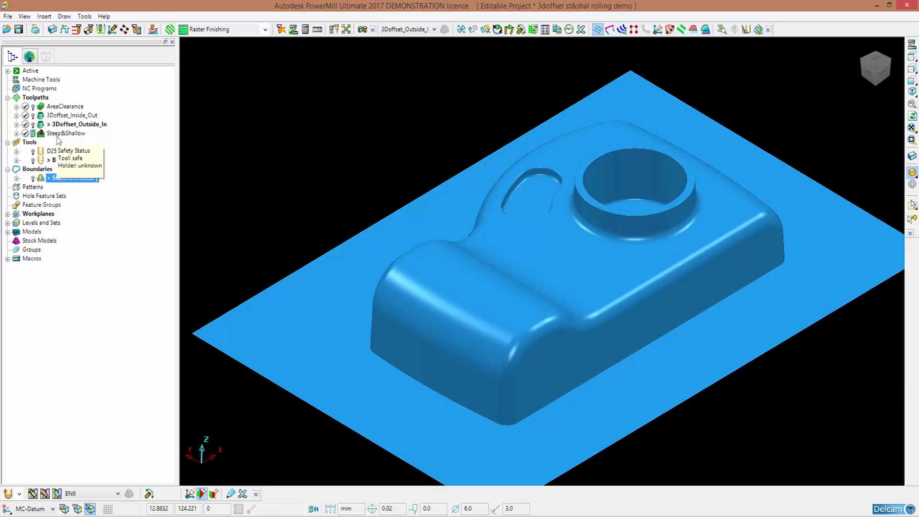
mouse_move(107, 148)
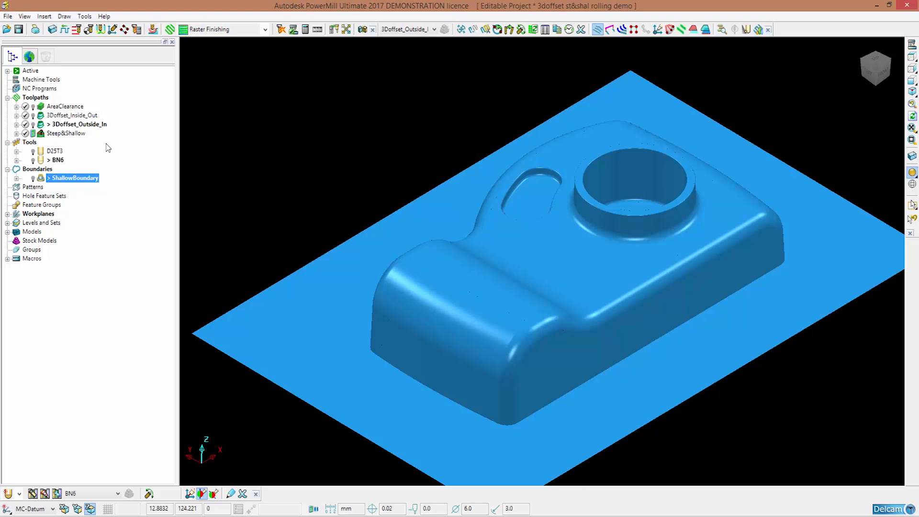
click(65, 133)
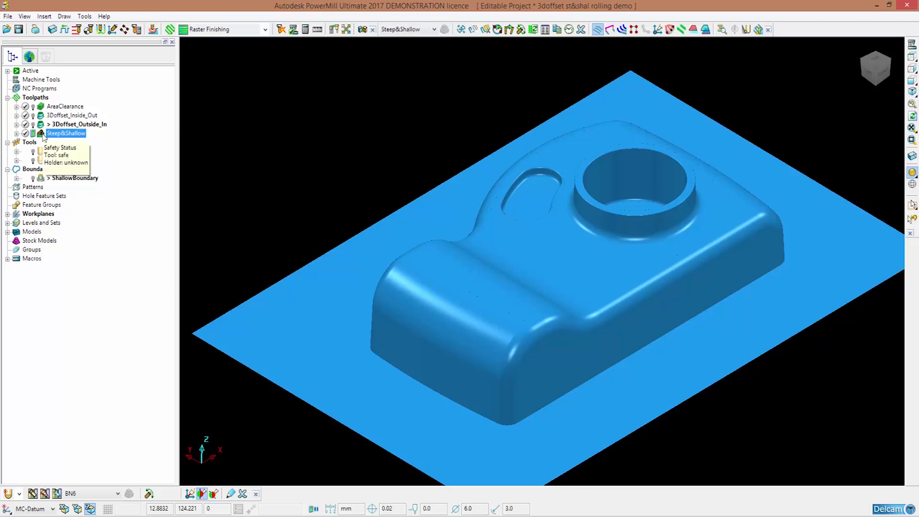
Step: Activate Steep&Shallow and open its Steep and Shallow Finishing settings
right_click(70, 133)
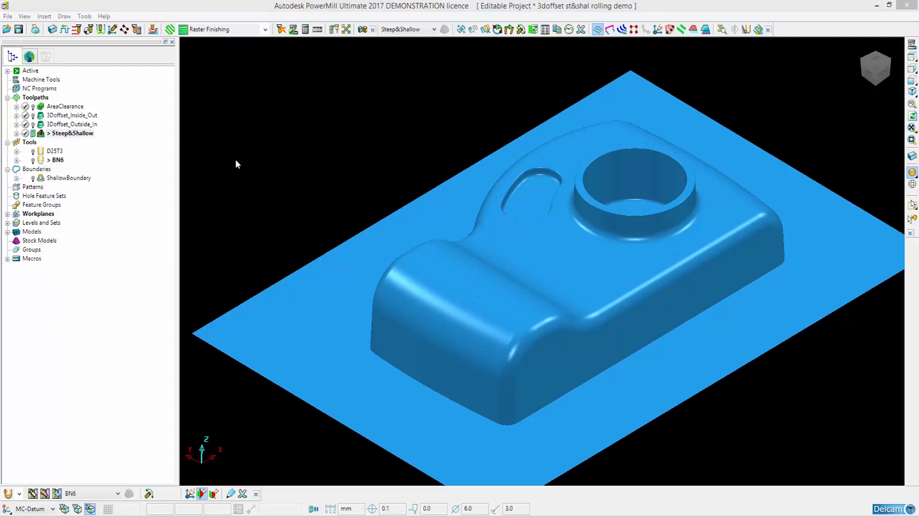
double_click(72, 133)
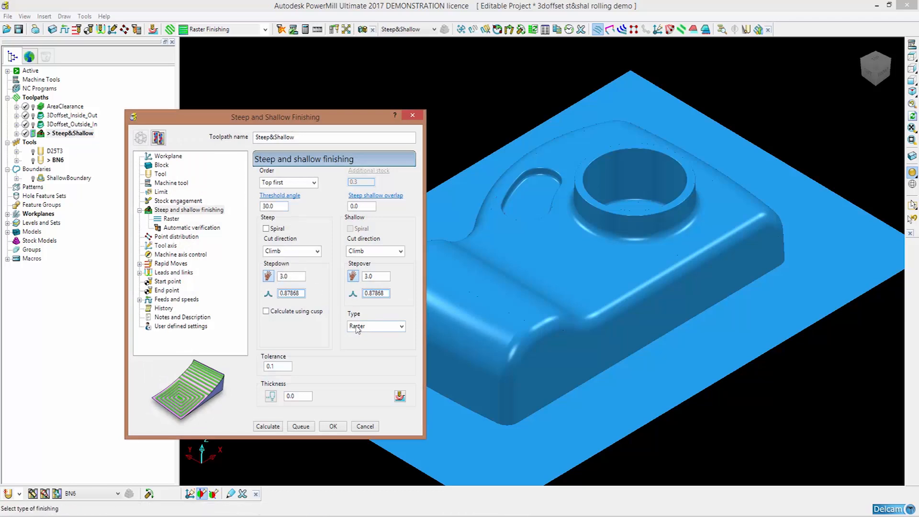
Step: Show the Raster page with perpendicular pass and optimised parallel pass at 30° shallow angle
click(170, 219)
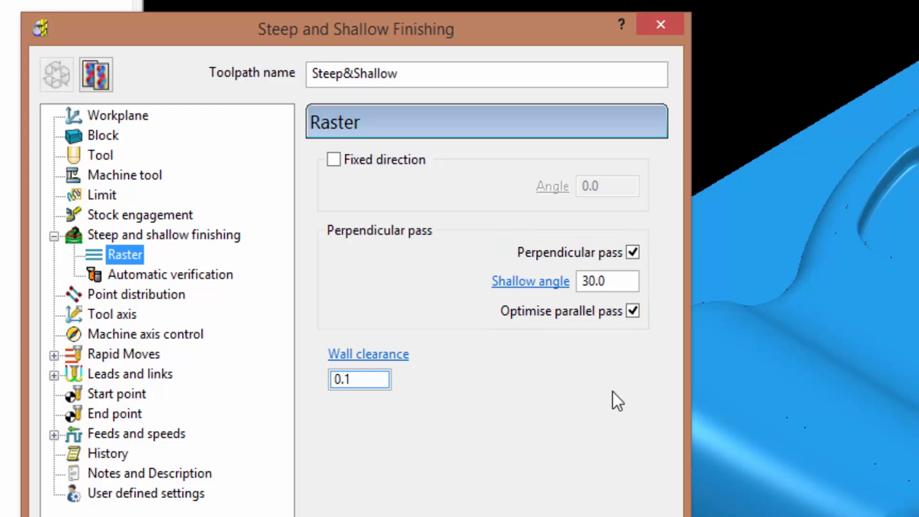
mouse_move(629, 439)
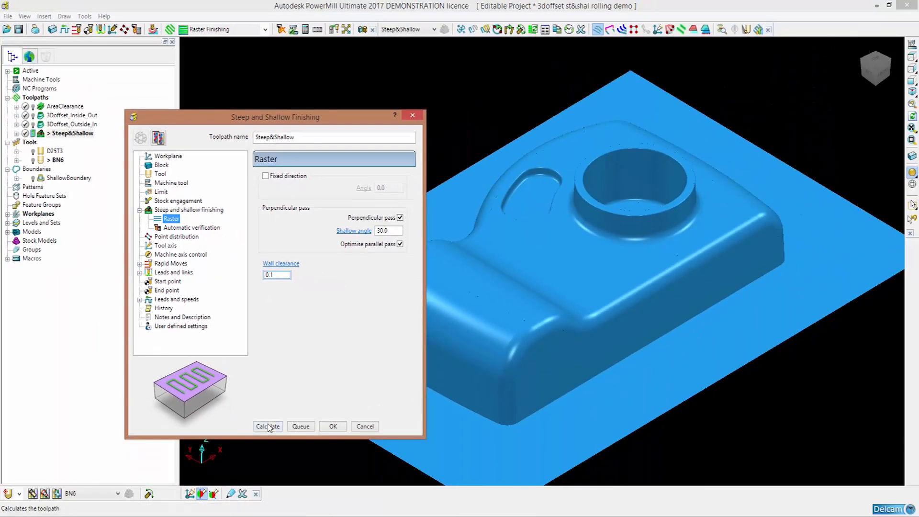
Step: Calculate the Steep&Shallow raster toolpath with perpendicular passes and close its settings
click(267, 426)
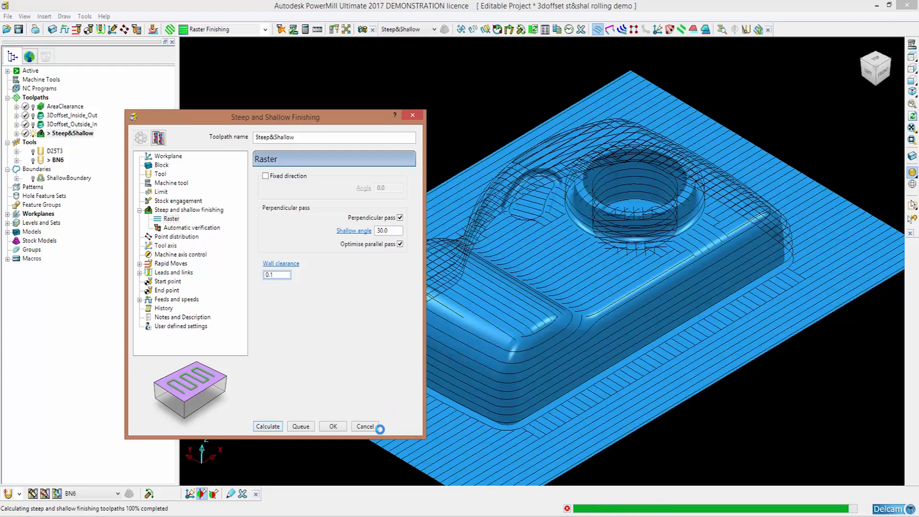
click(332, 426)
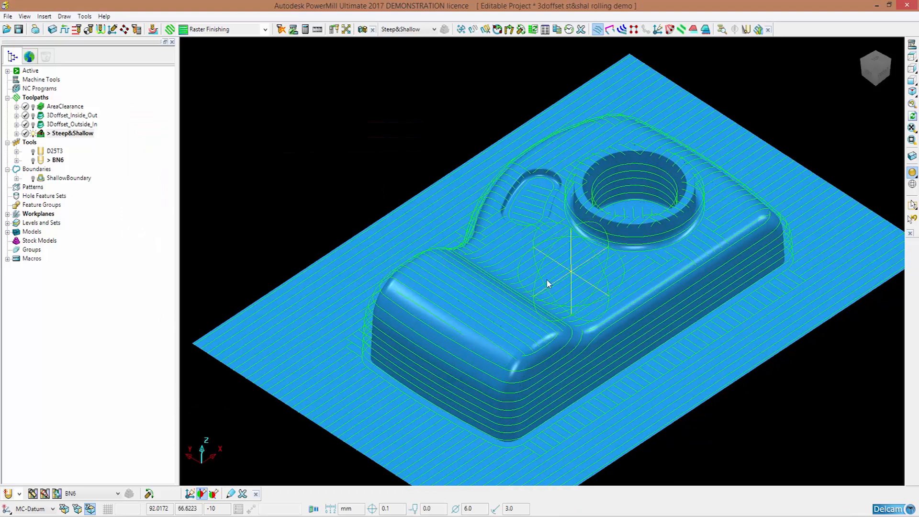